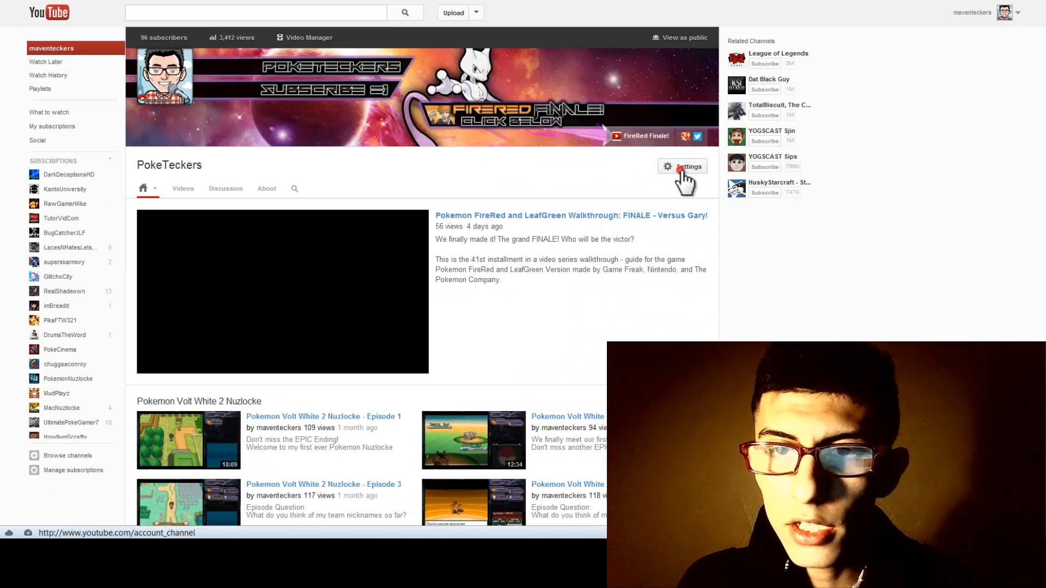
Step: Reach the Advanced channel settings showing the PokeTeckers channel name
left_click(682, 166)
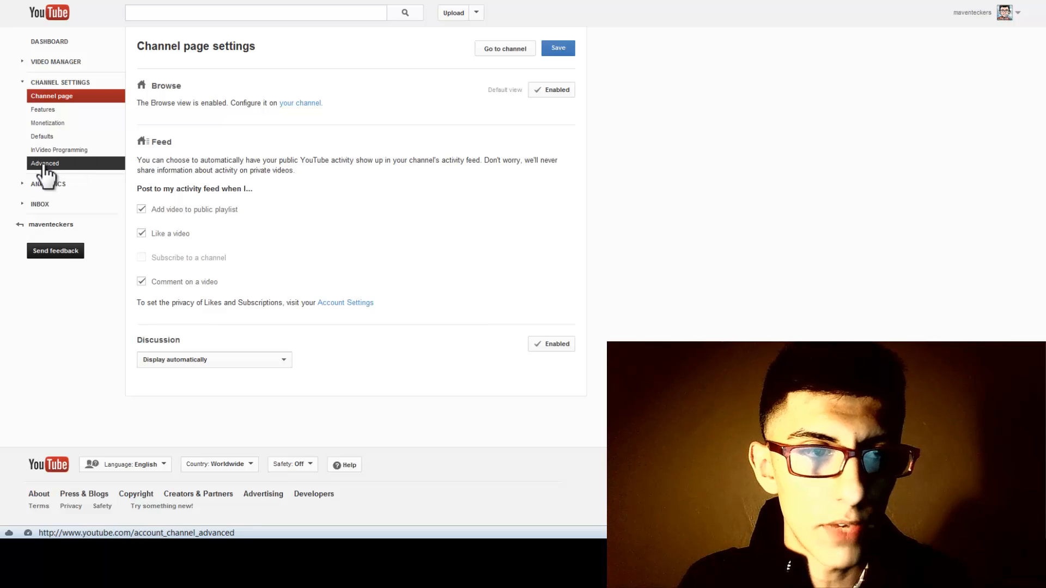
left_click(45, 162)
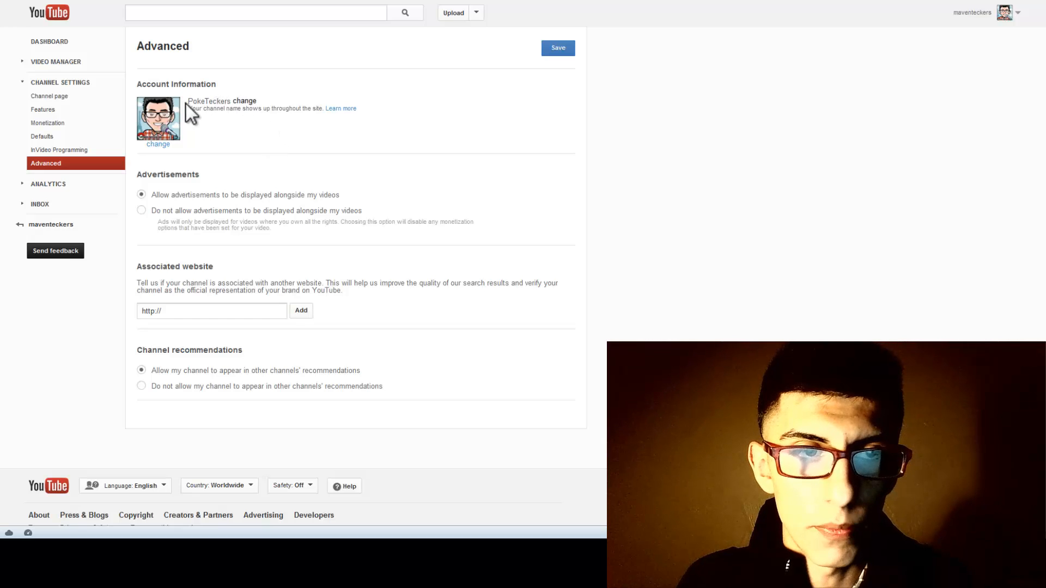
Step: Make the PokeTeckers name editable, leave it unchanged, and return to the home feed
left_click(244, 100)
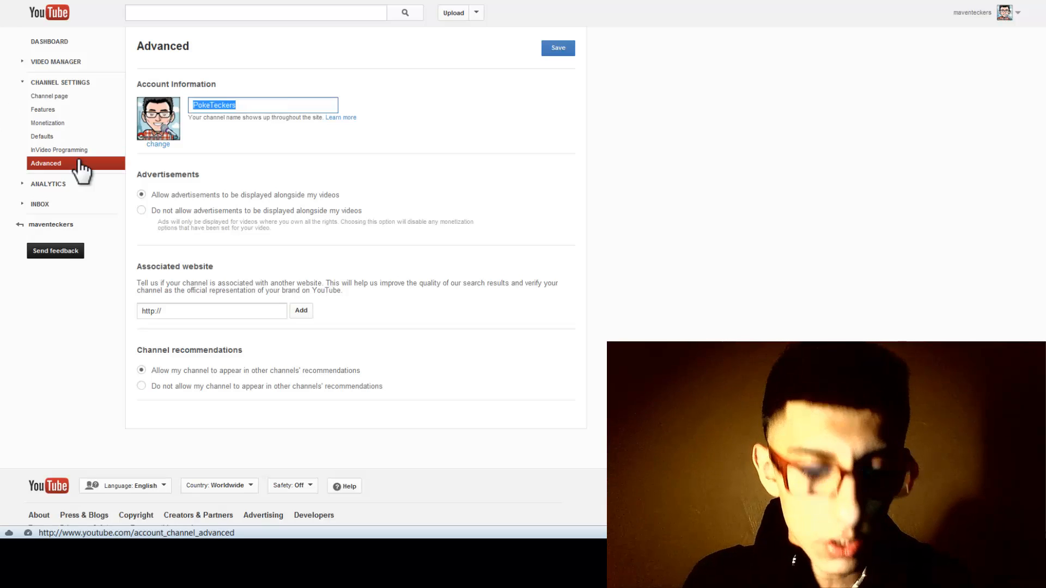
mouse_move(431, 132)
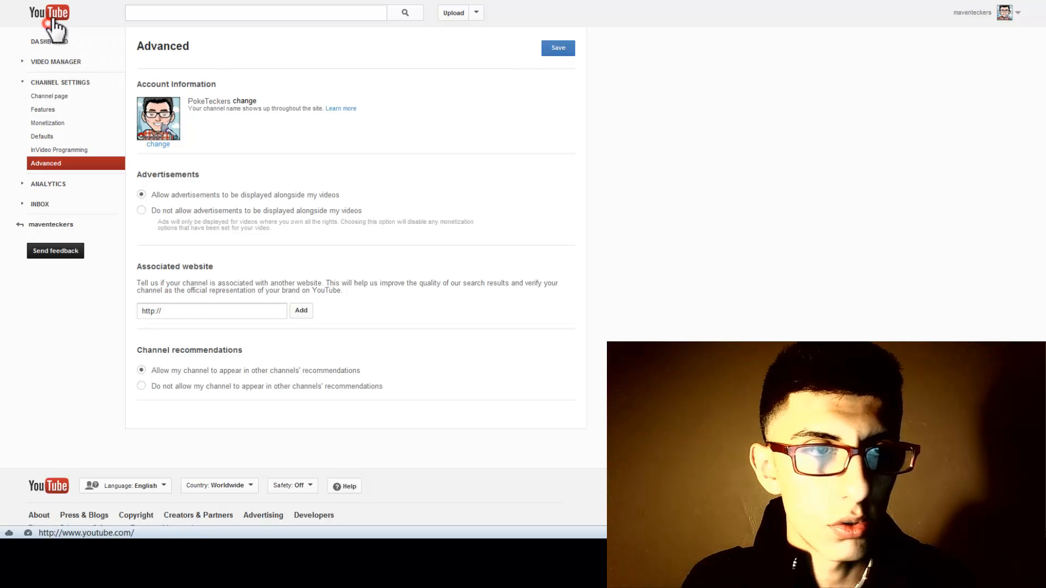
left_click(48, 12)
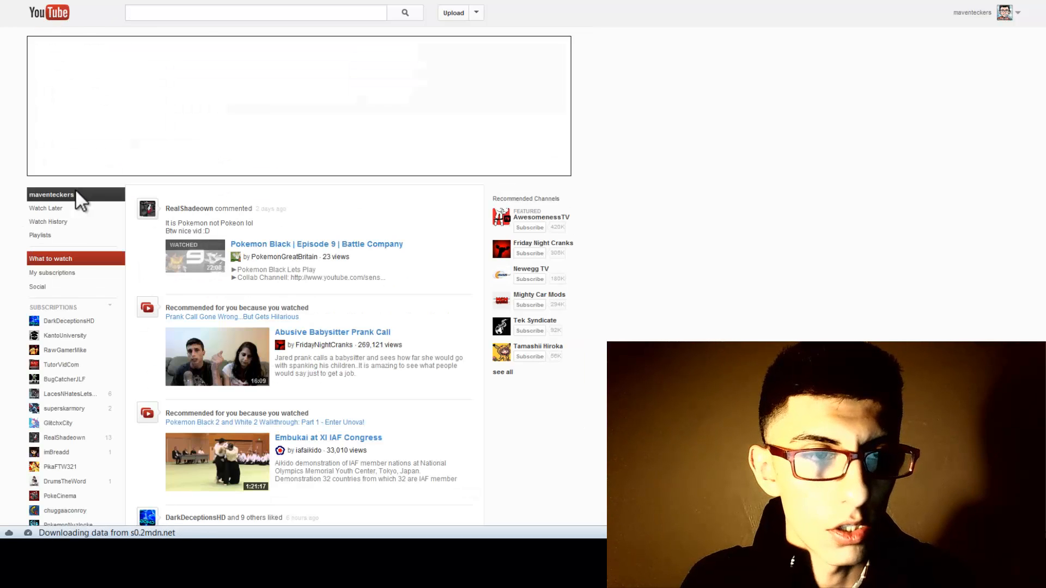